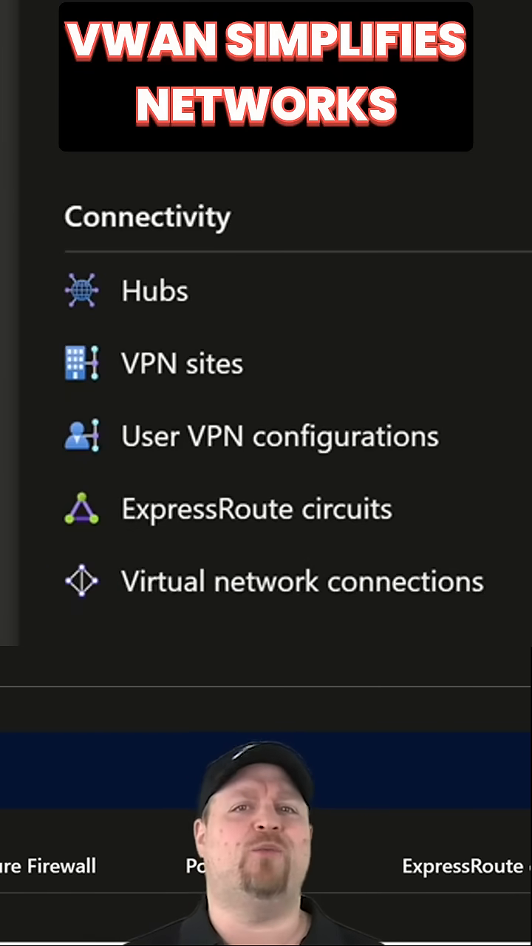
pyautogui.scroll(-3)
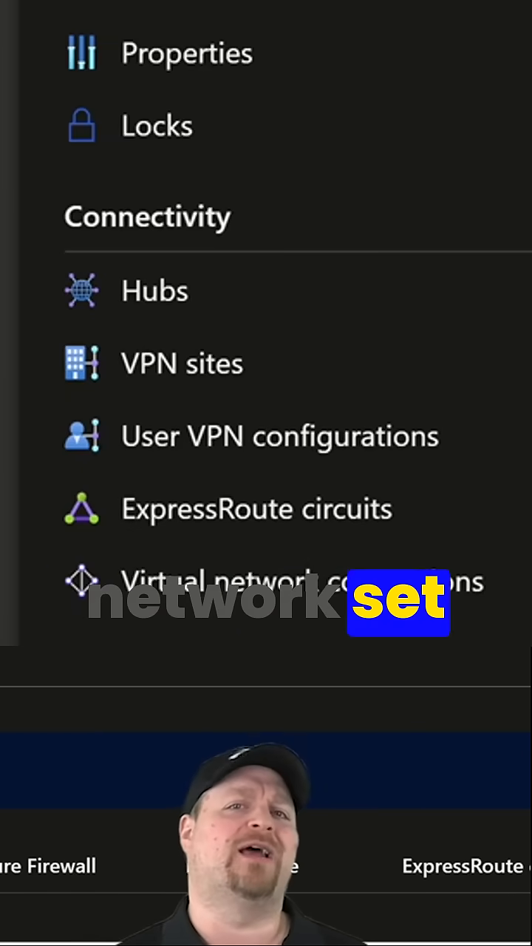